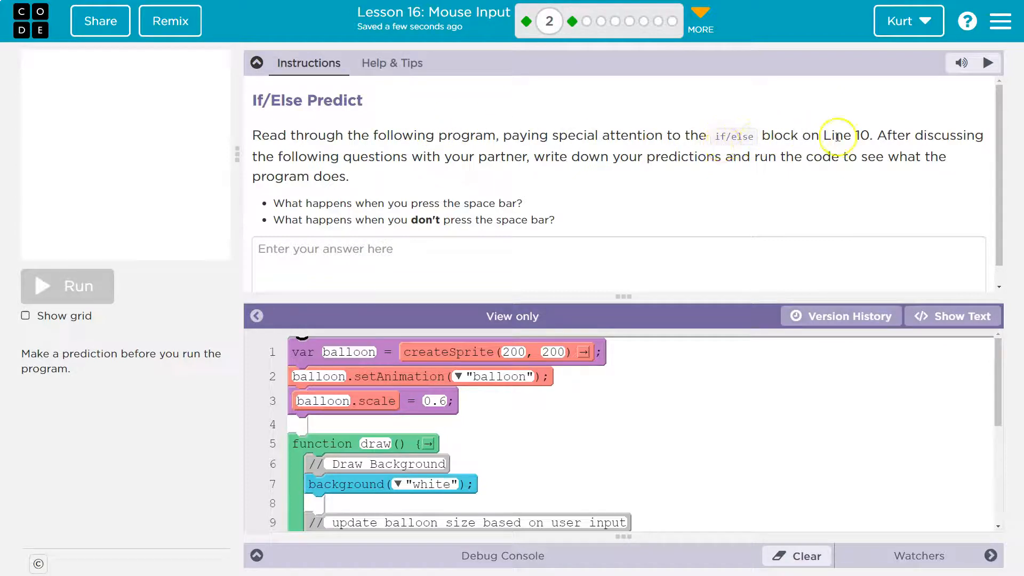
{"action": "mouse_move", "coordinate": [462, 125]}
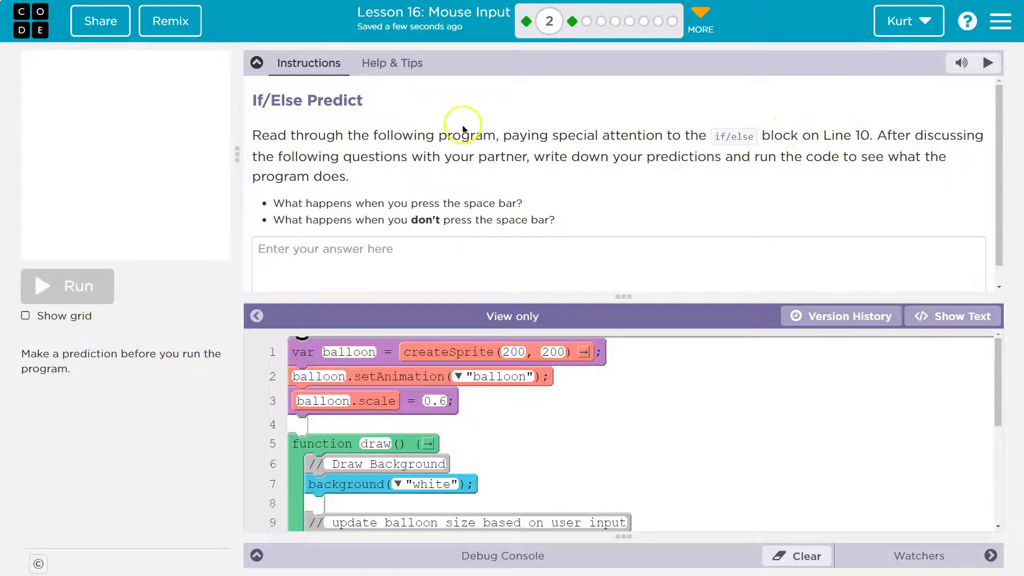
{"action": "mouse_move", "coordinate": [449, 159]}
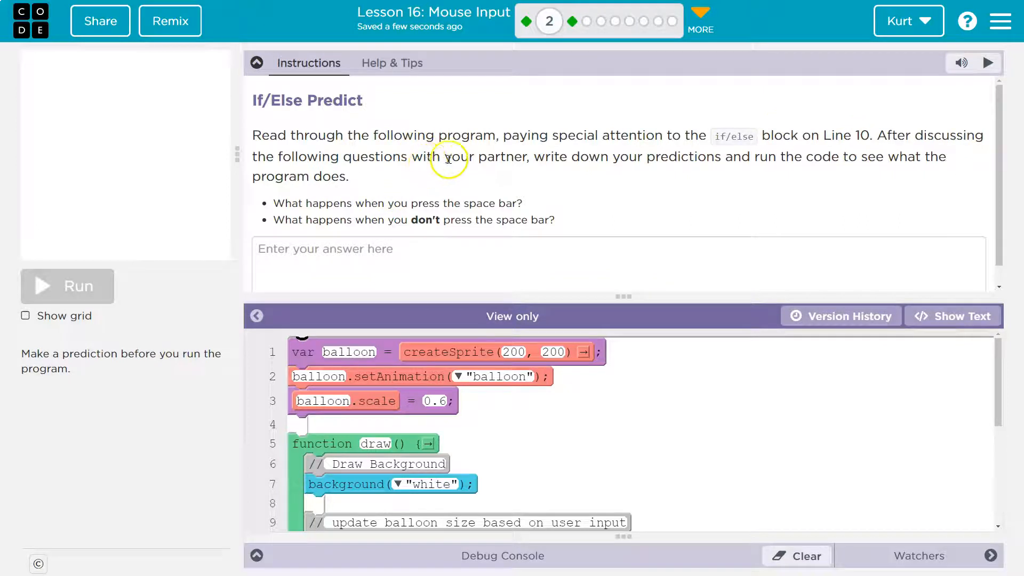
{"action": "mouse_move", "coordinate": [551, 157]}
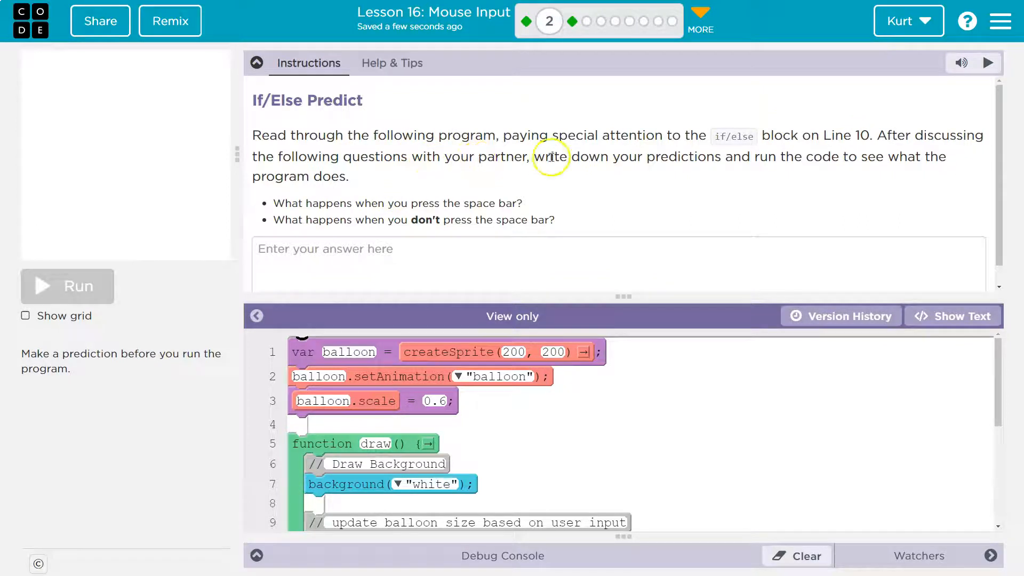
{"action": "mouse_move", "coordinate": [637, 171]}
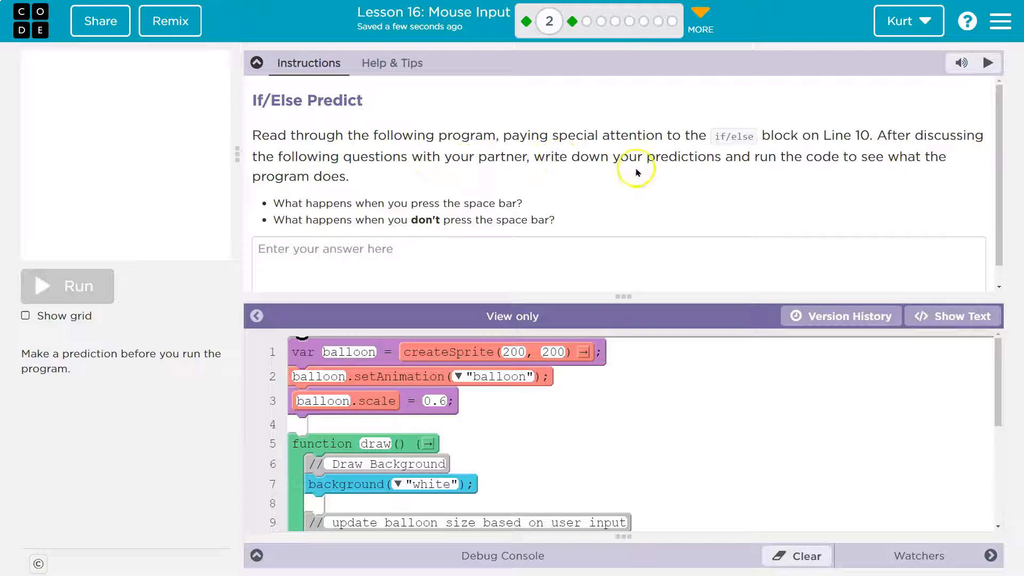
{"action": "mouse_move", "coordinate": [927, 169]}
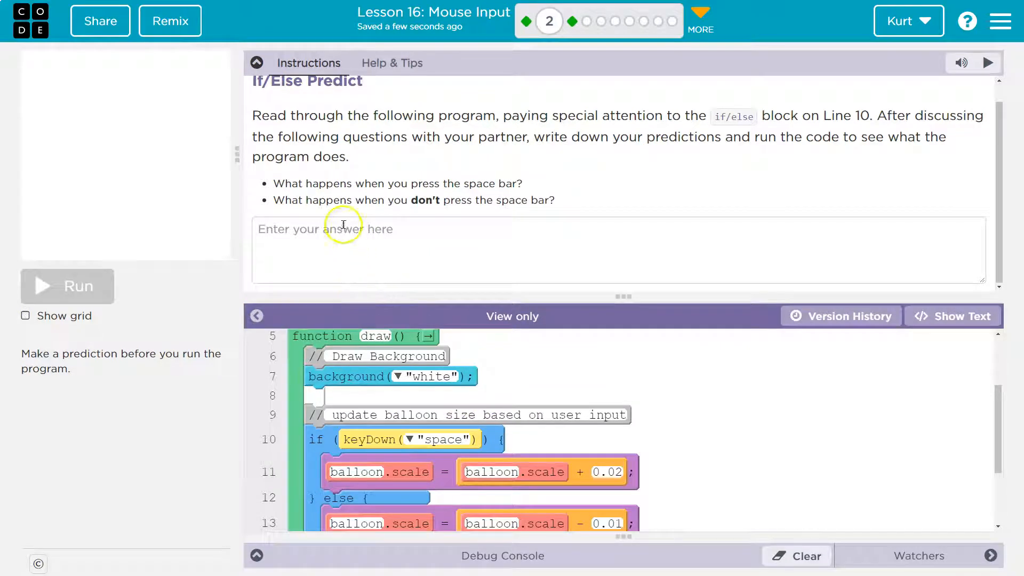
{"action": "mouse_move", "coordinate": [318, 237]}
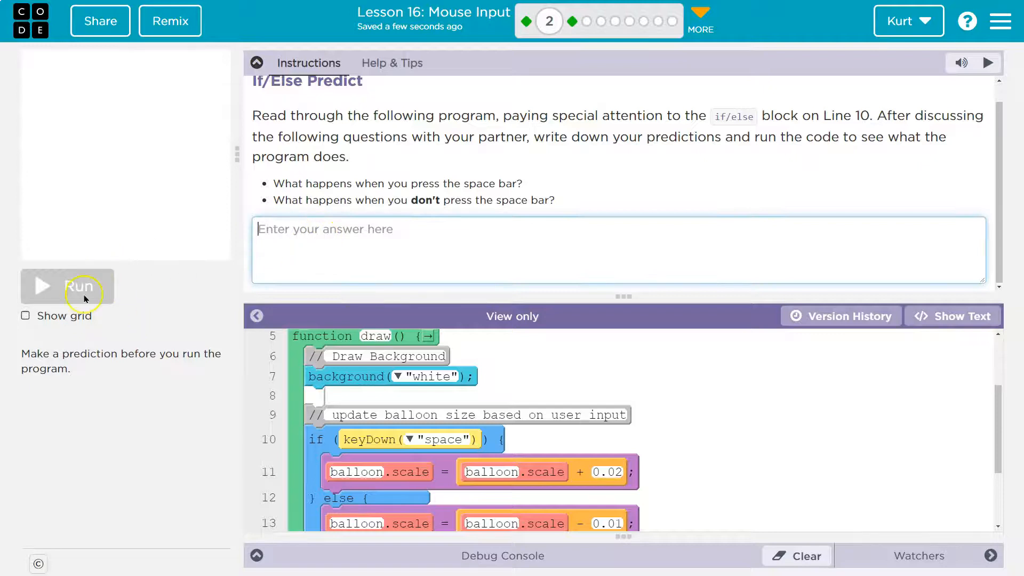
{"action": "mouse_move", "coordinate": [109, 276]}
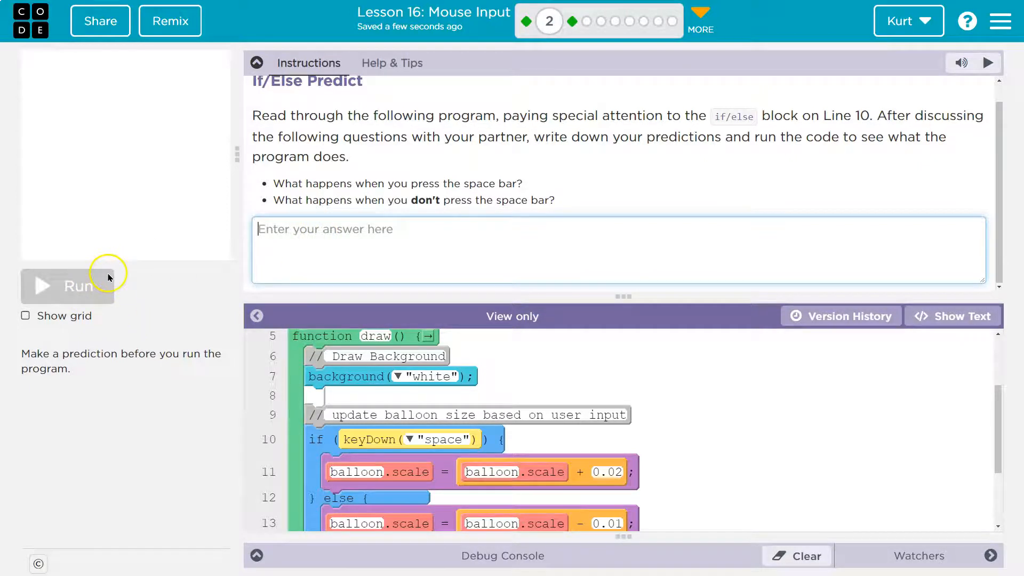
{"action": "mouse_move", "coordinate": [38, 311]}
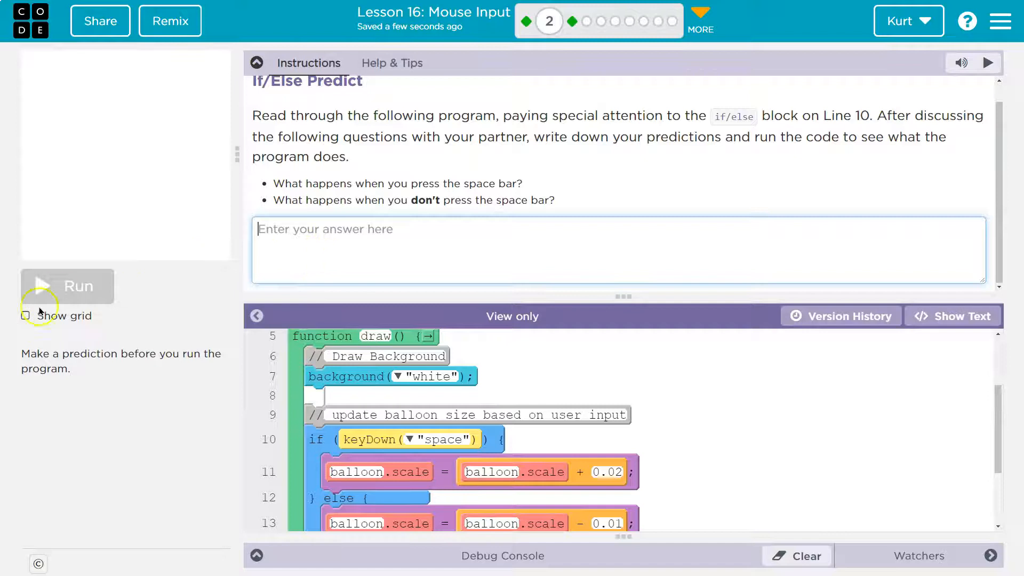
Enlarge the code workspace and scroll to view the if/else block on lines 10–14
{"action": "left_click", "coordinate": [307, 230]}
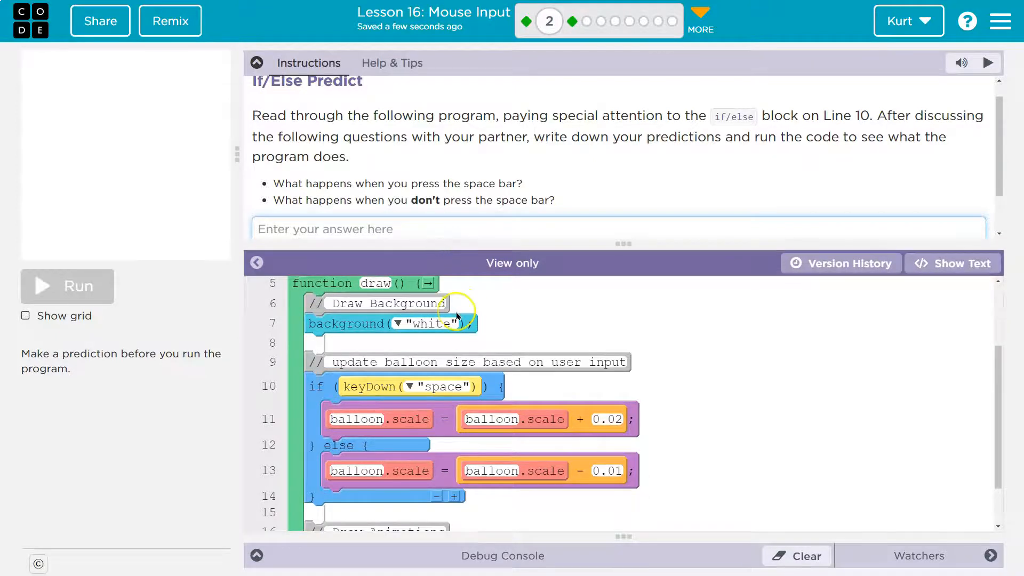
{"action": "mouse_move", "coordinate": [476, 222]}
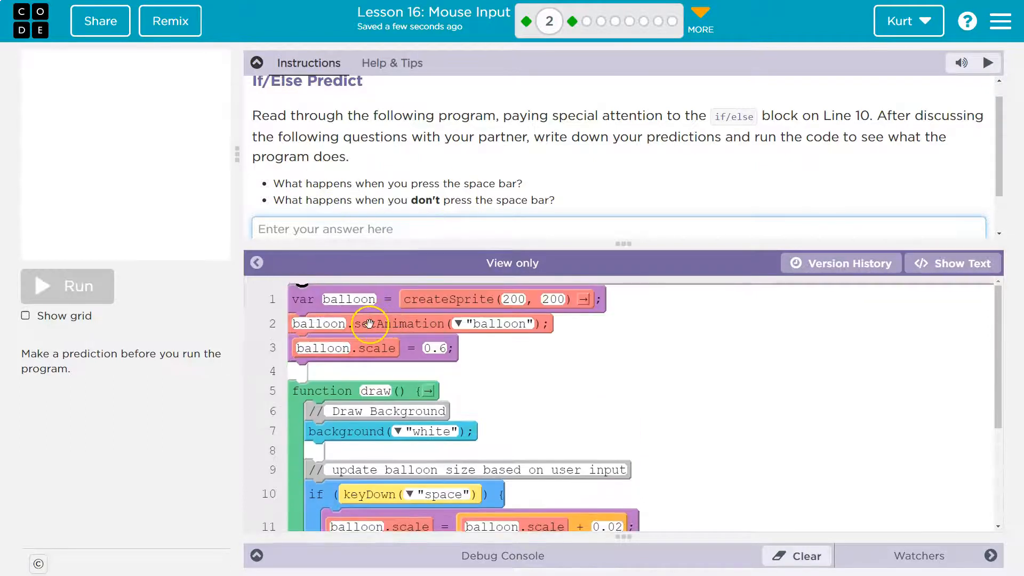
{"action": "mouse_move", "coordinate": [434, 347]}
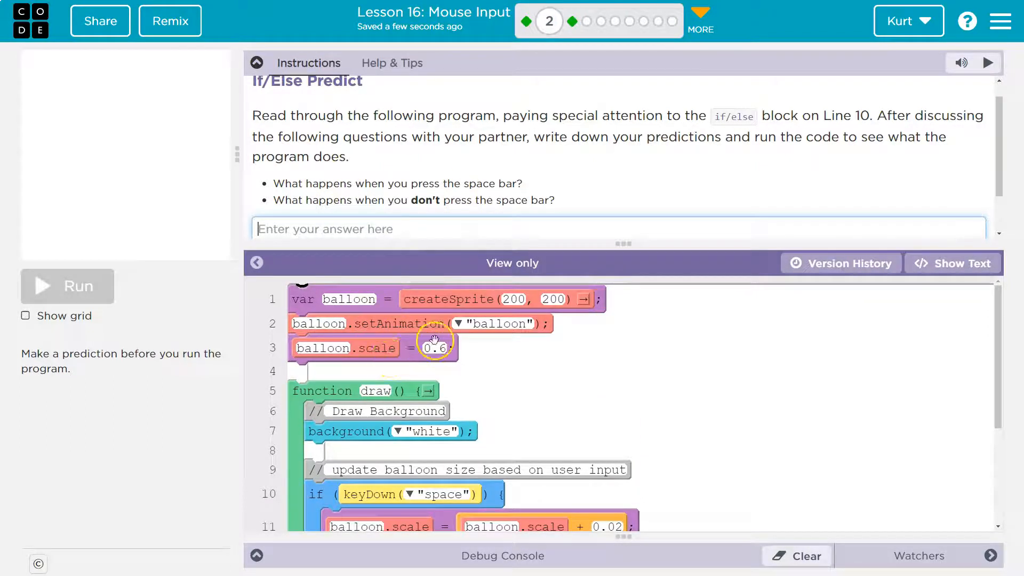
{"action": "scroll", "scroll_direction": "down", "scroll_amount": 3}
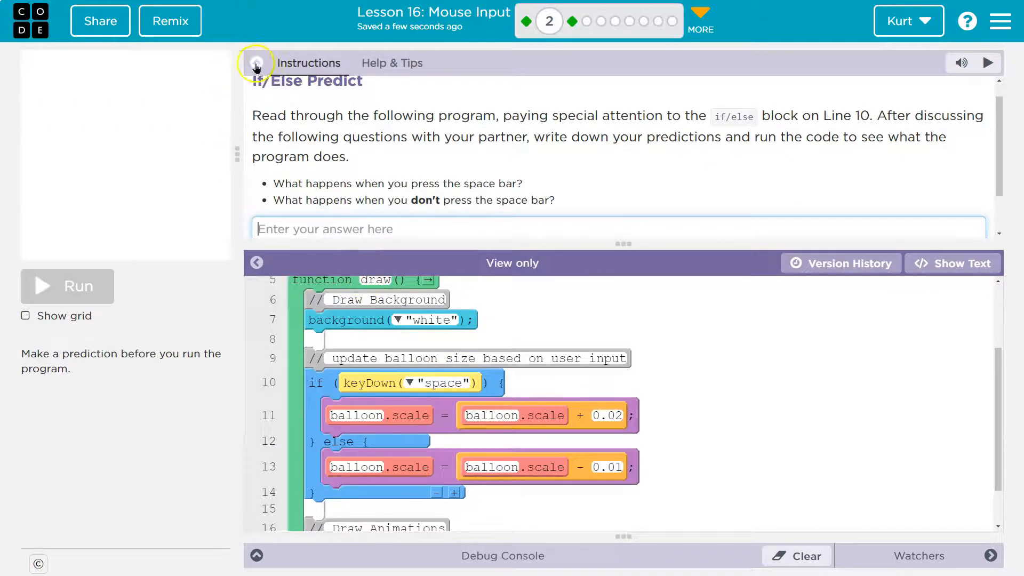
{"action": "left_click", "coordinate": [256, 63]}
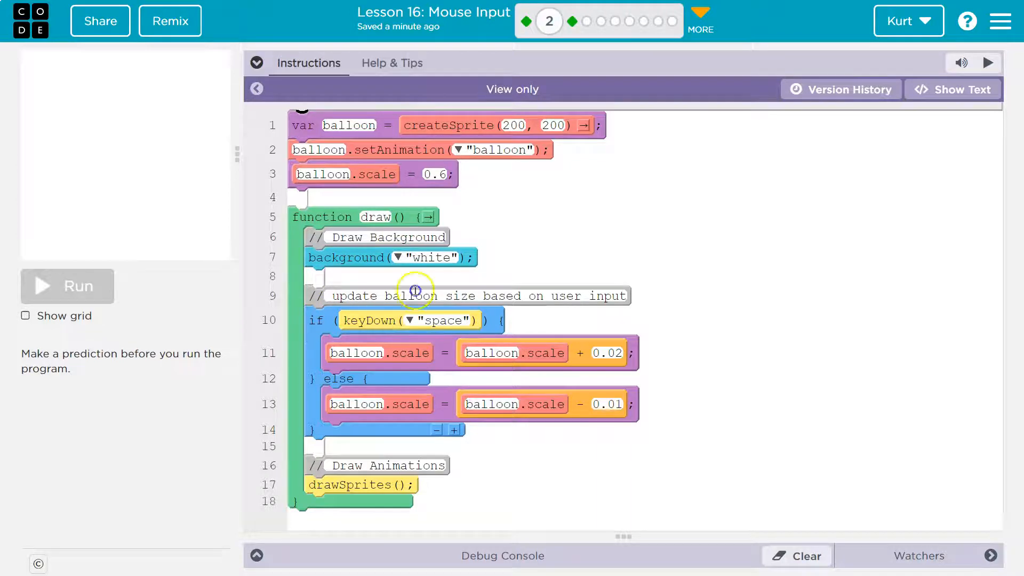
{"action": "mouse_move", "coordinate": [431, 323]}
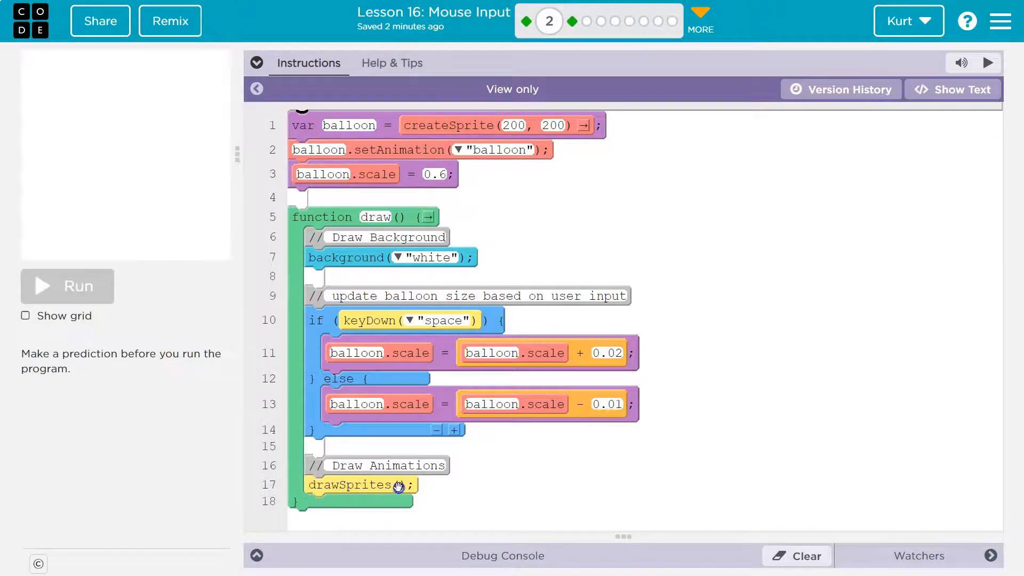
{"action": "mouse_move", "coordinate": [316, 317]}
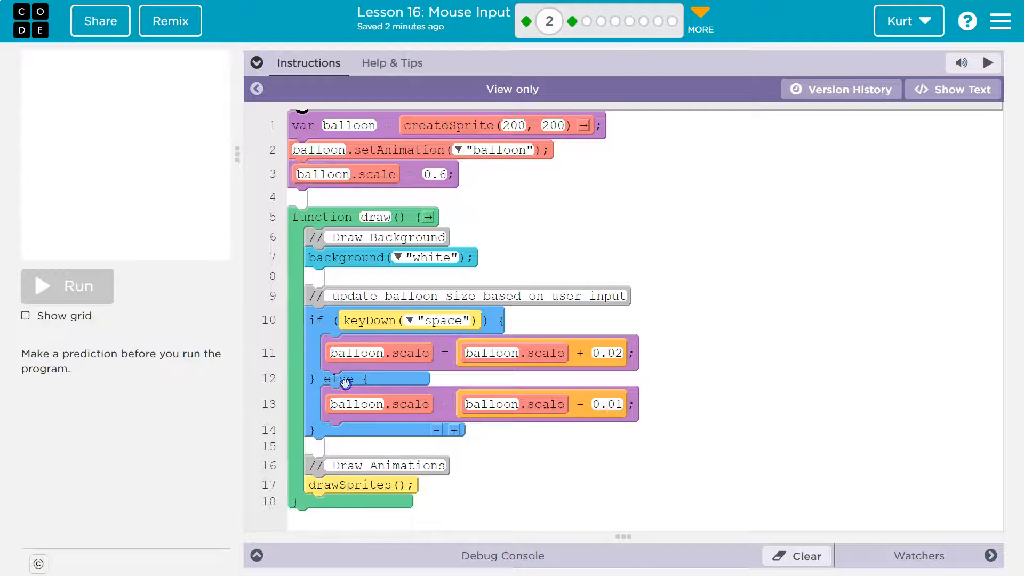
{"action": "mouse_move", "coordinate": [379, 318]}
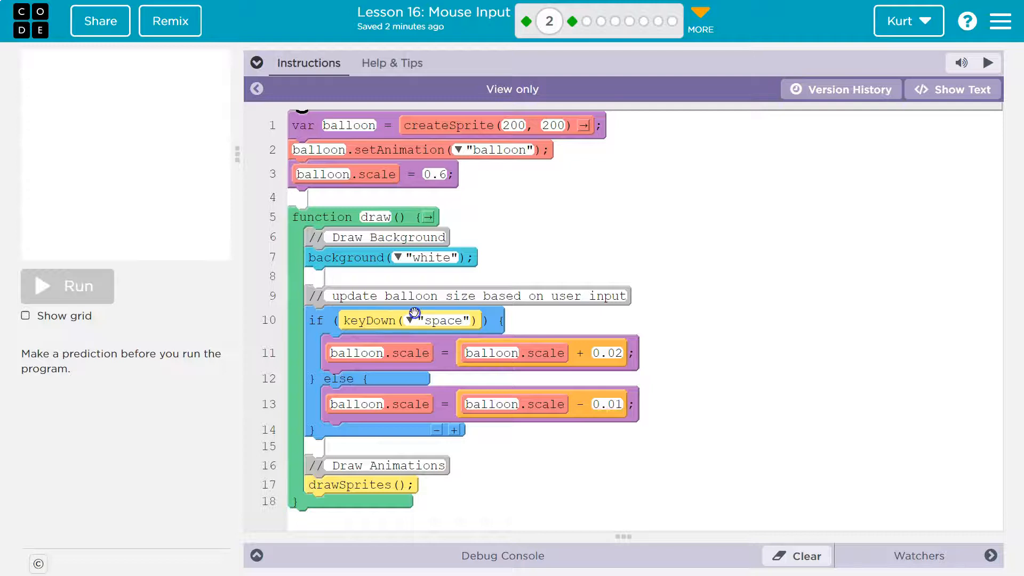
{"action": "mouse_move", "coordinate": [320, 375]}
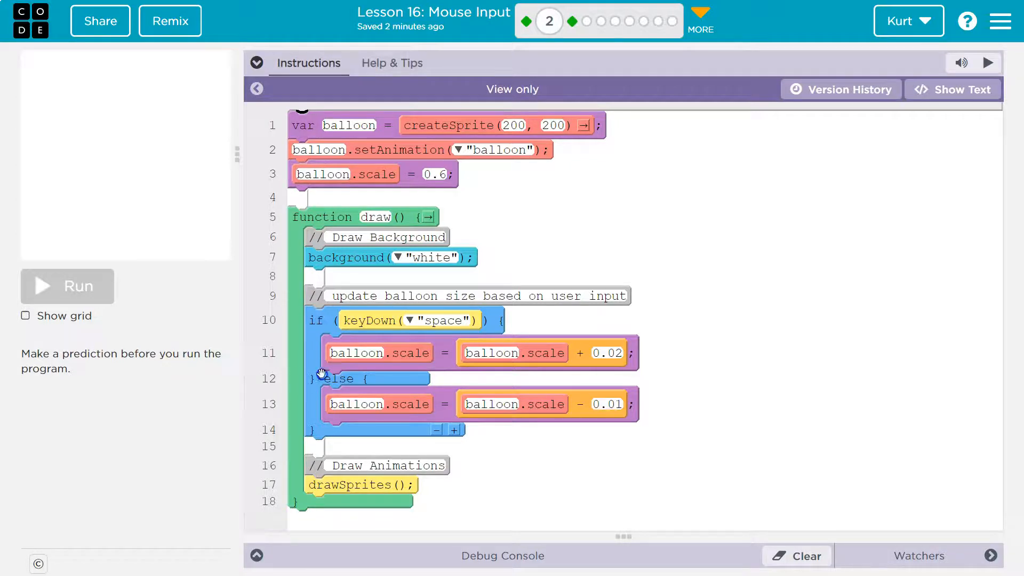
{"action": "mouse_move", "coordinate": [338, 390]}
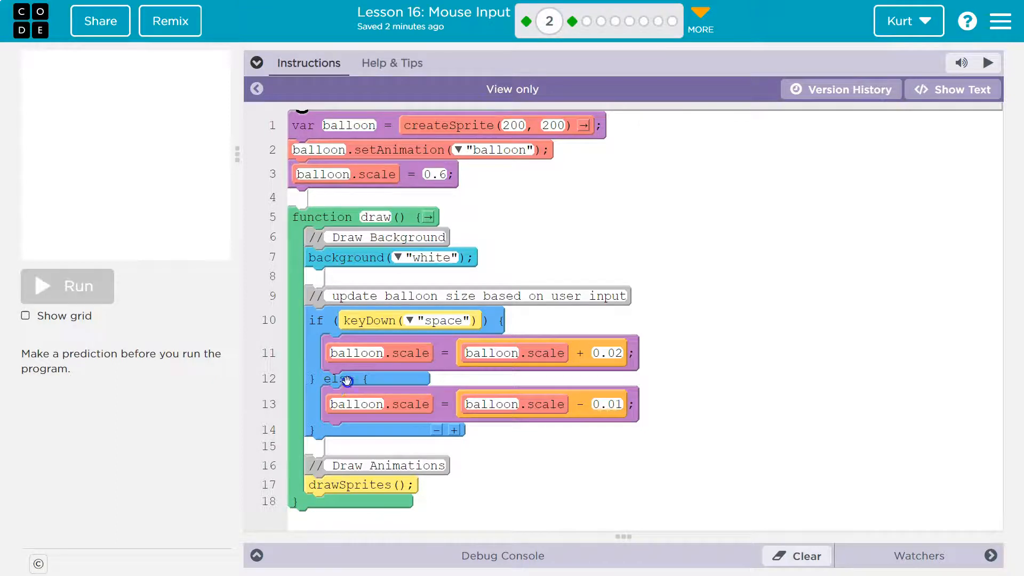
{"action": "mouse_move", "coordinate": [470, 366]}
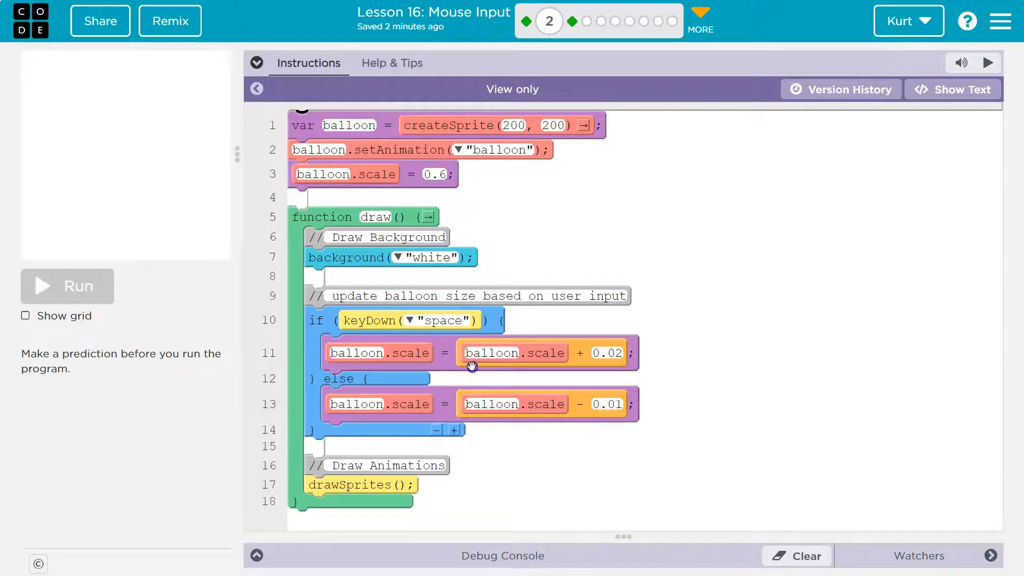
{"action": "mouse_move", "coordinate": [525, 350]}
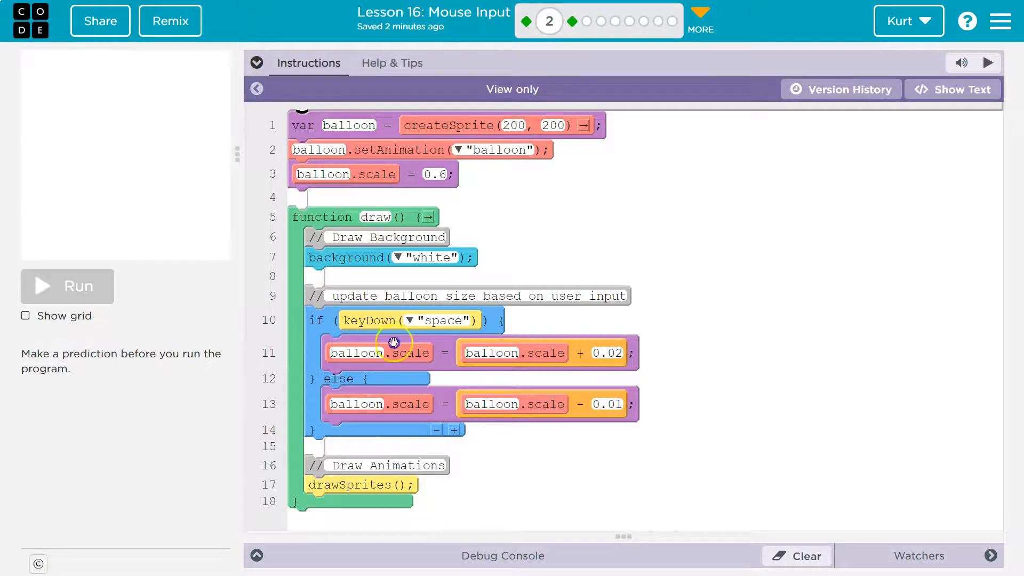
{"action": "mouse_move", "coordinate": [528, 351]}
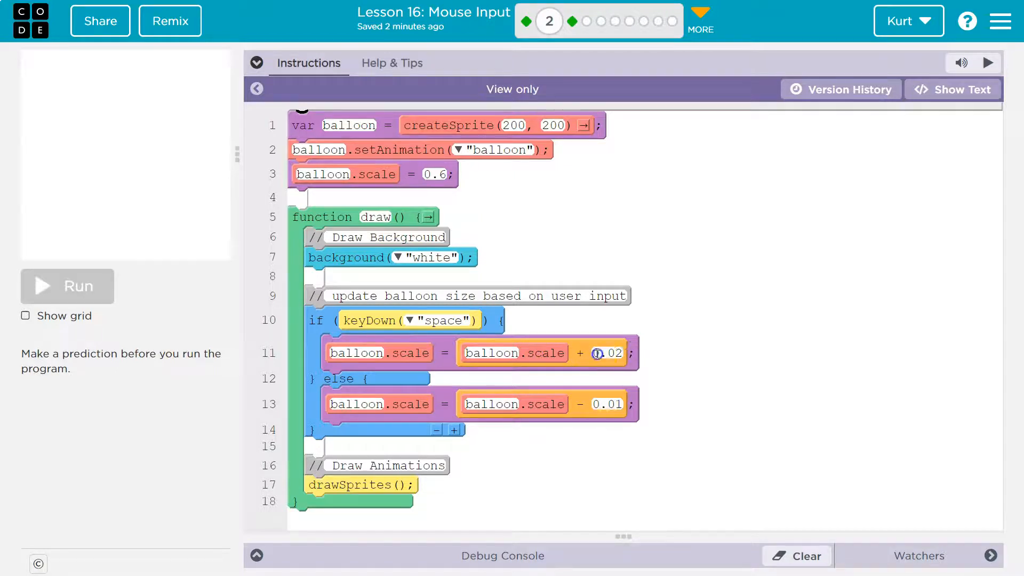
{"action": "mouse_move", "coordinate": [554, 357]}
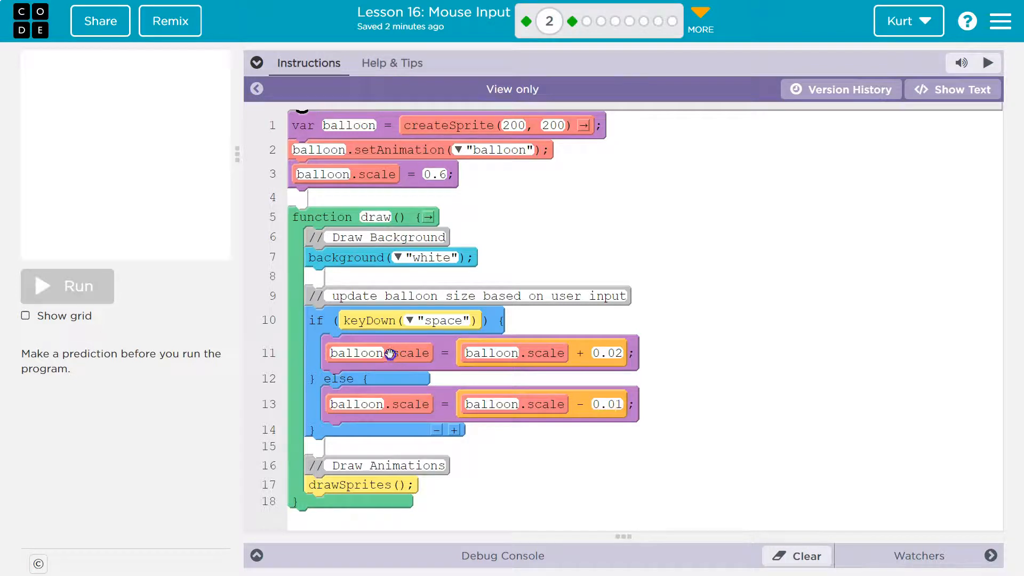
{"action": "mouse_move", "coordinate": [406, 333]}
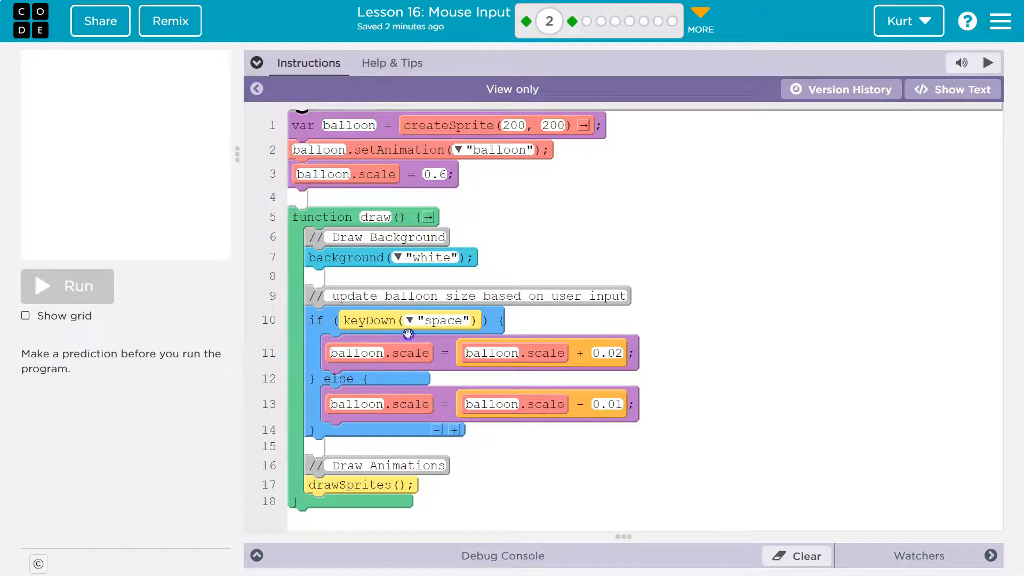
{"action": "mouse_move", "coordinate": [477, 404]}
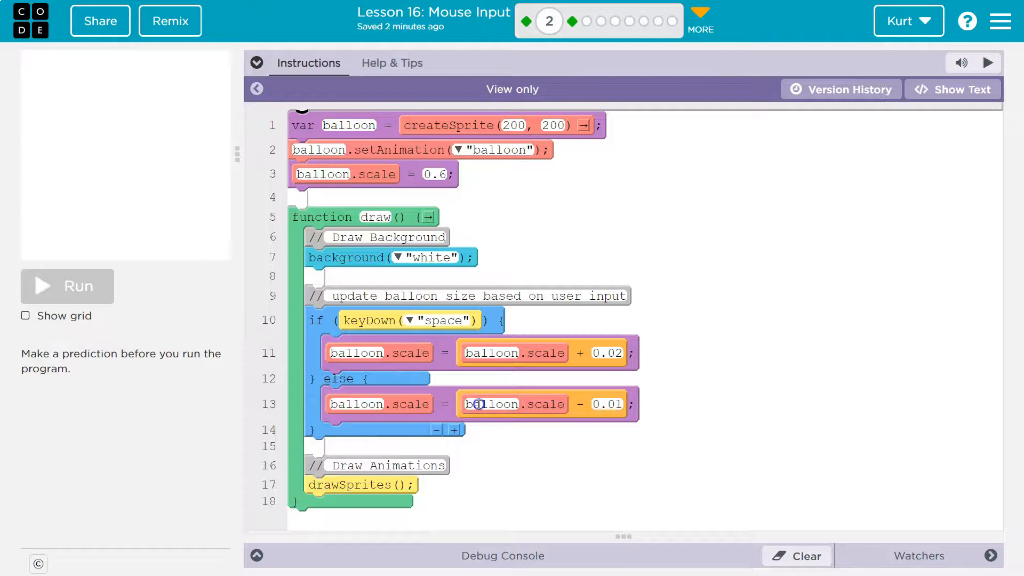
{"action": "mouse_move", "coordinate": [534, 392]}
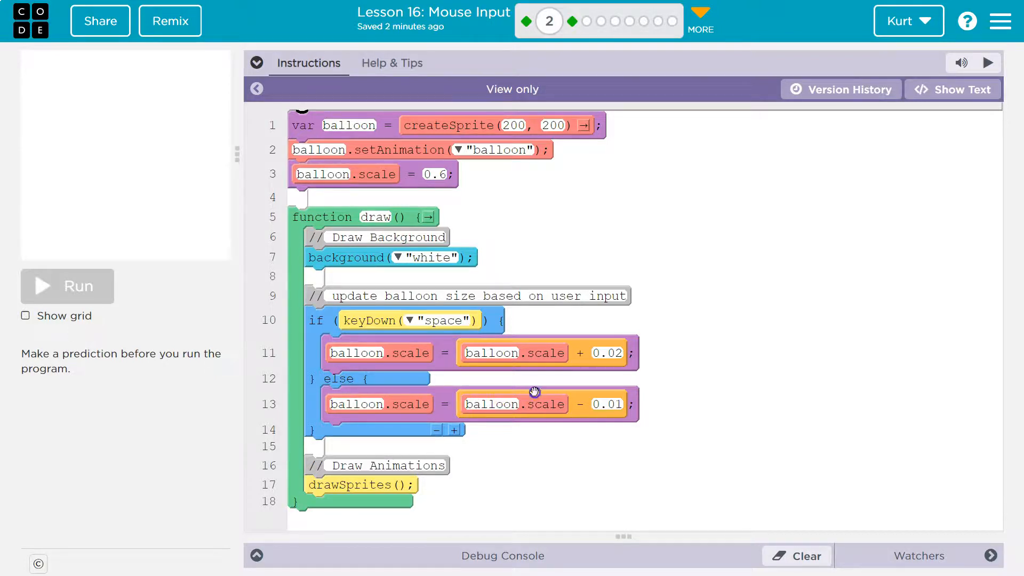
{"action": "mouse_move", "coordinate": [588, 405]}
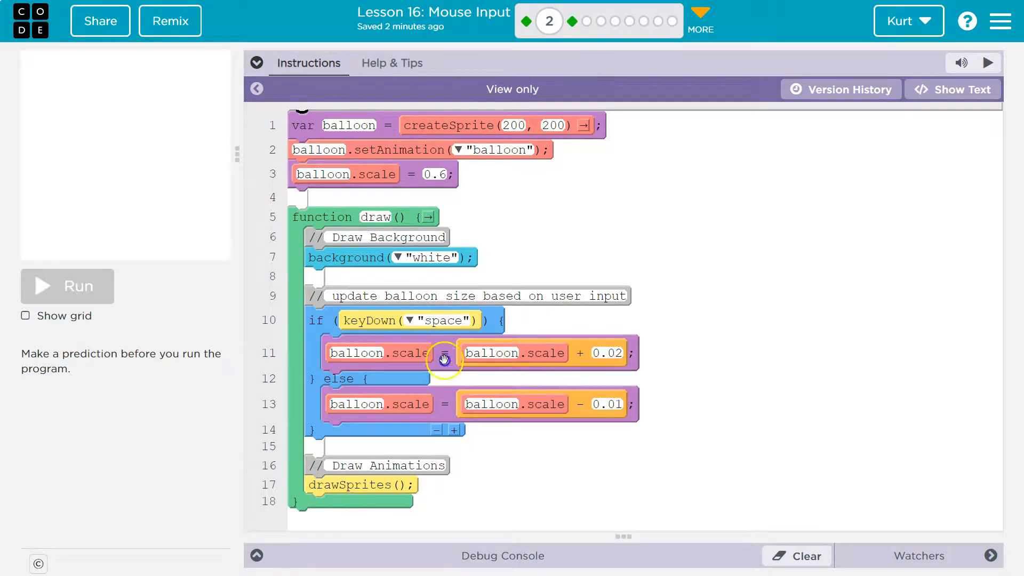
{"action": "mouse_move", "coordinate": [346, 380]}
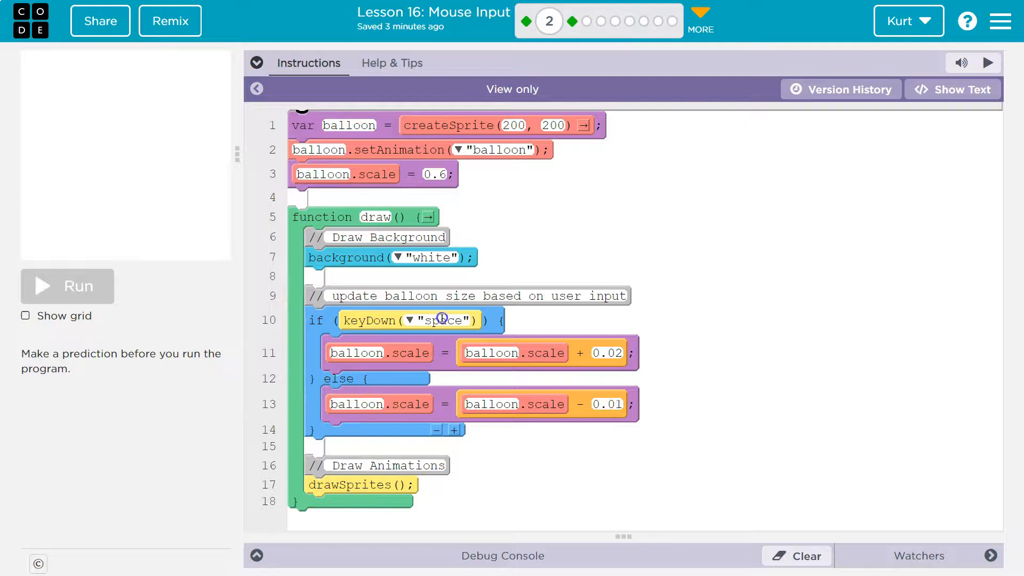
{"action": "mouse_move", "coordinate": [360, 395]}
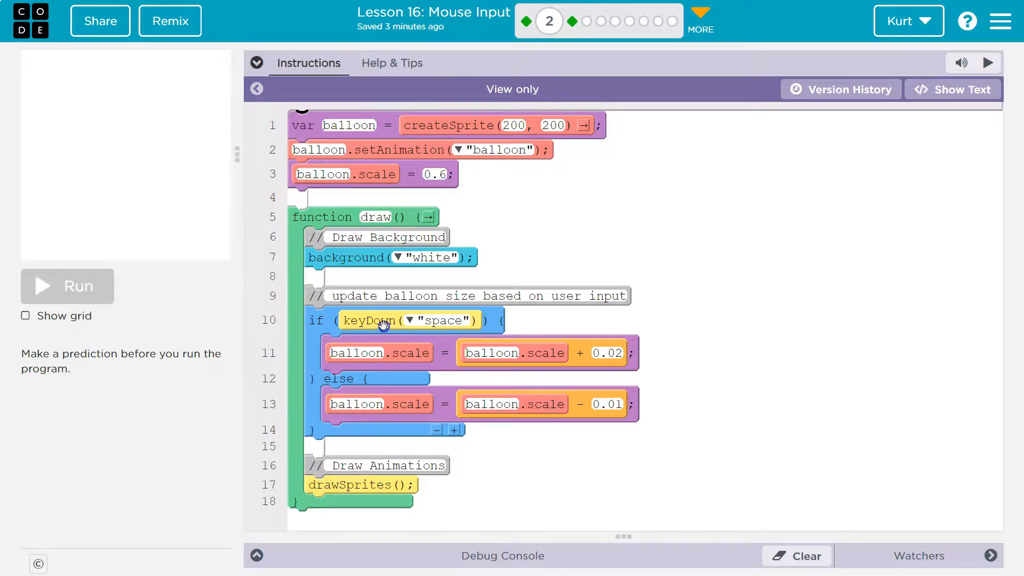
{"action": "mouse_move", "coordinate": [406, 431]}
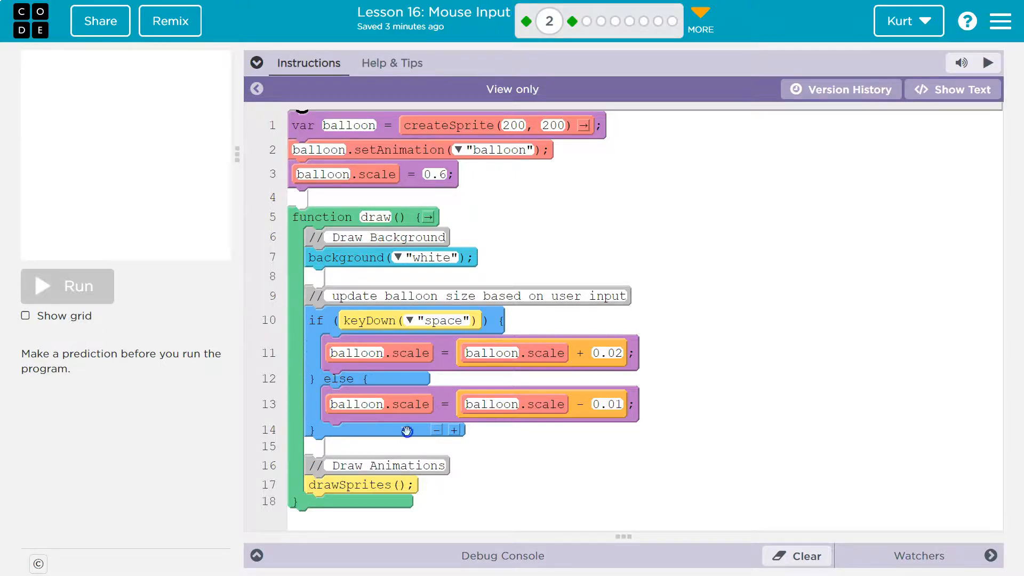
{"action": "mouse_move", "coordinate": [477, 434]}
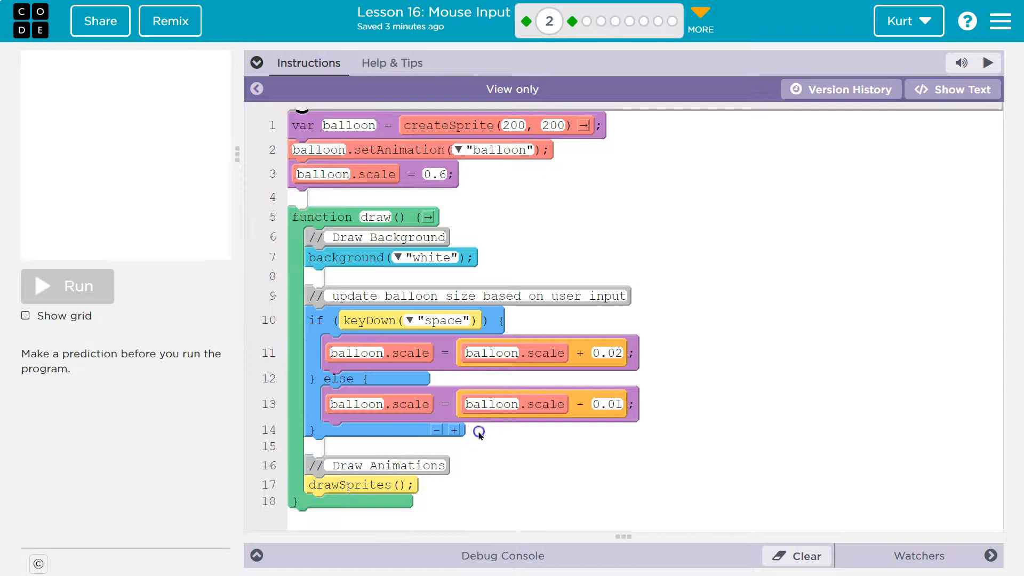
Answer that holding space inflates the balloon by 0.02, then run the program
{"action": "left_click", "coordinate": [257, 63]}
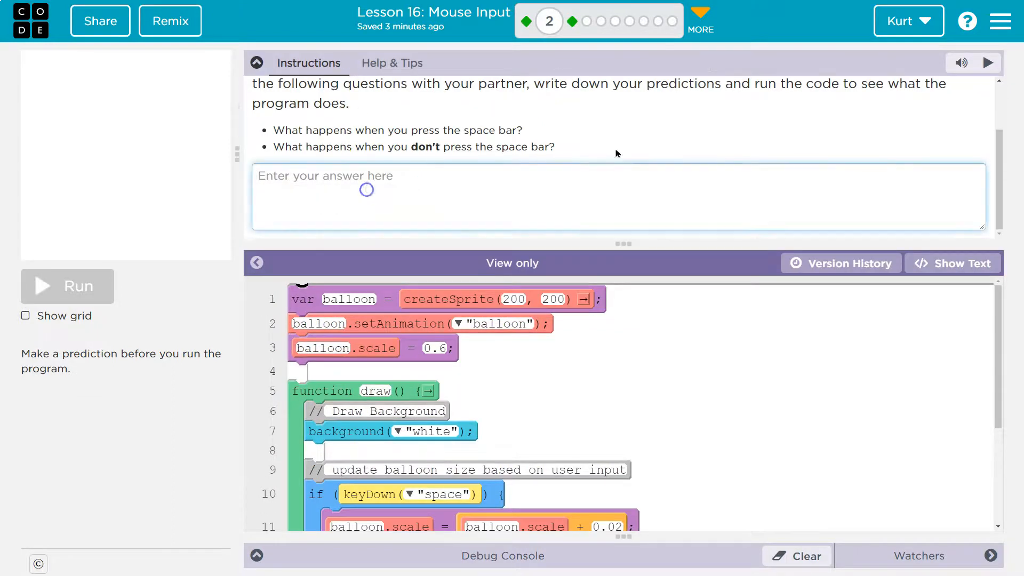
{"action": "type", "text": "If we hold down the space key, the balloon inflates. The size would increase by 0.02 each time the draw loop runs."}
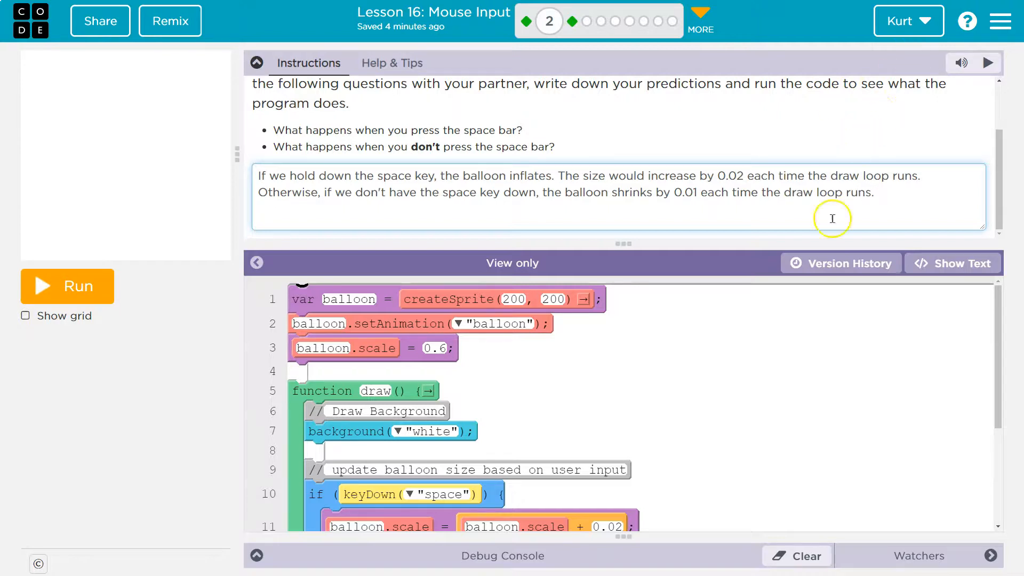
{"action": "mouse_move", "coordinate": [286, 196]}
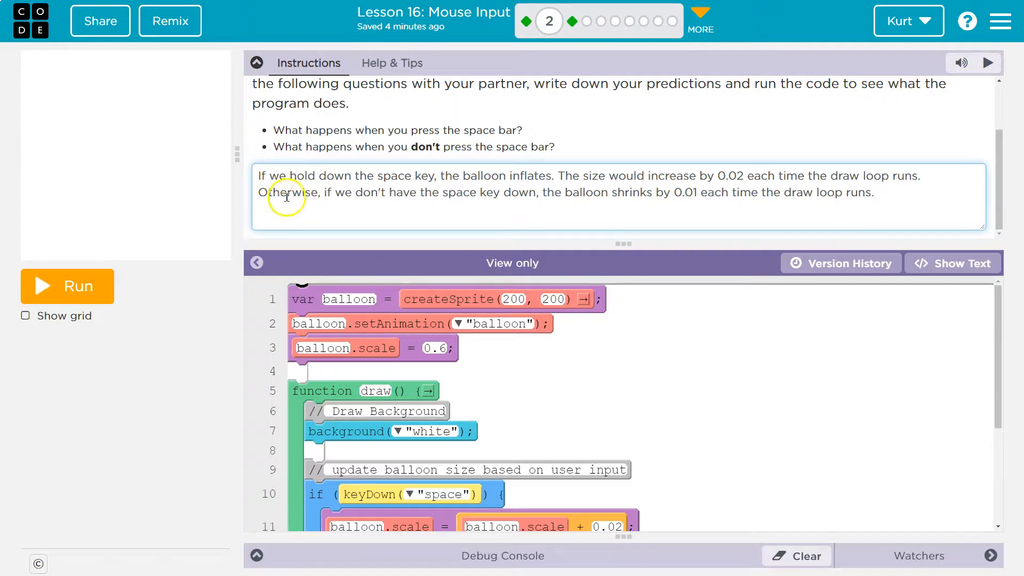
{"action": "mouse_move", "coordinate": [400, 179]}
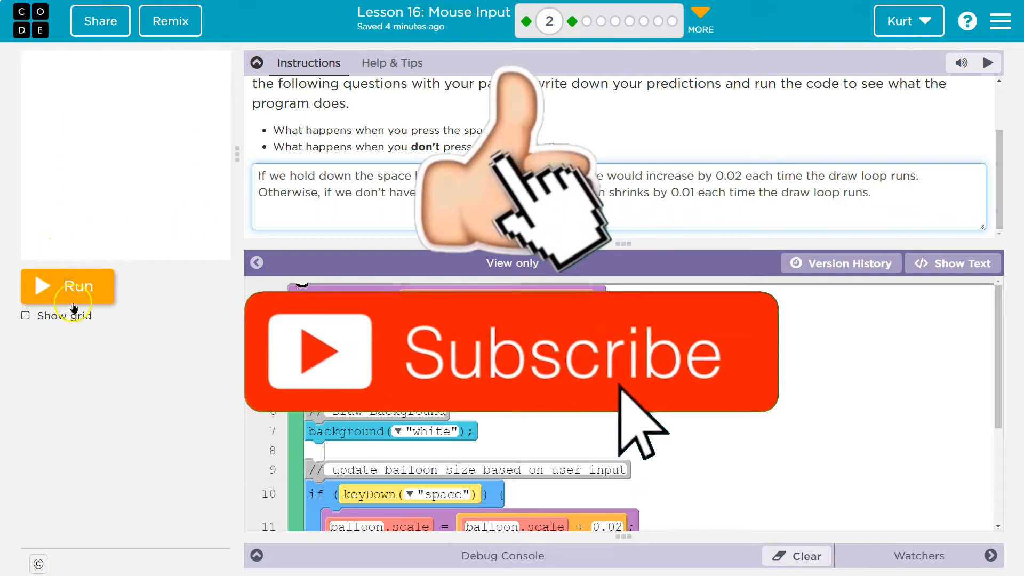
{"action": "left_click", "coordinate": [67, 286]}
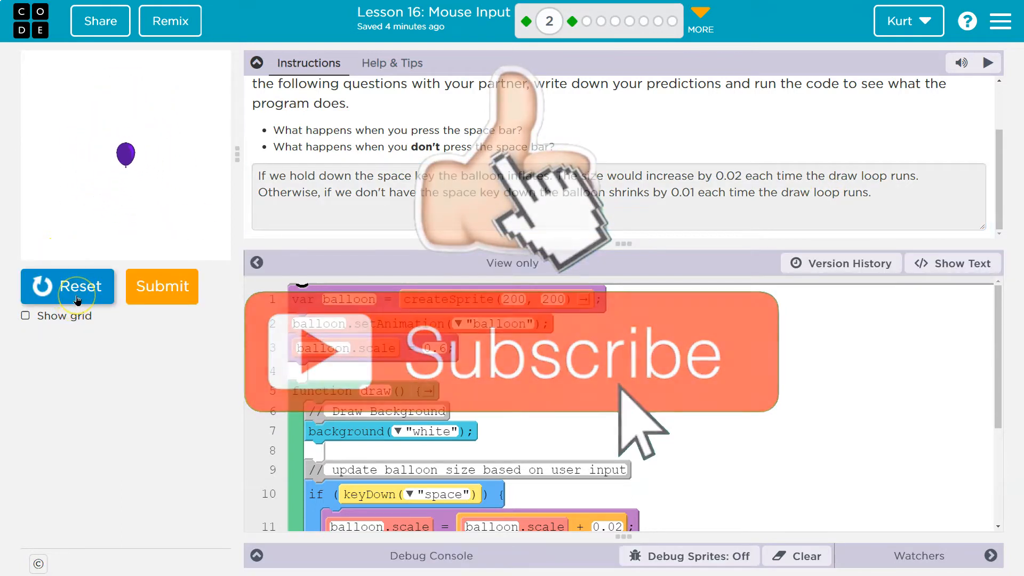